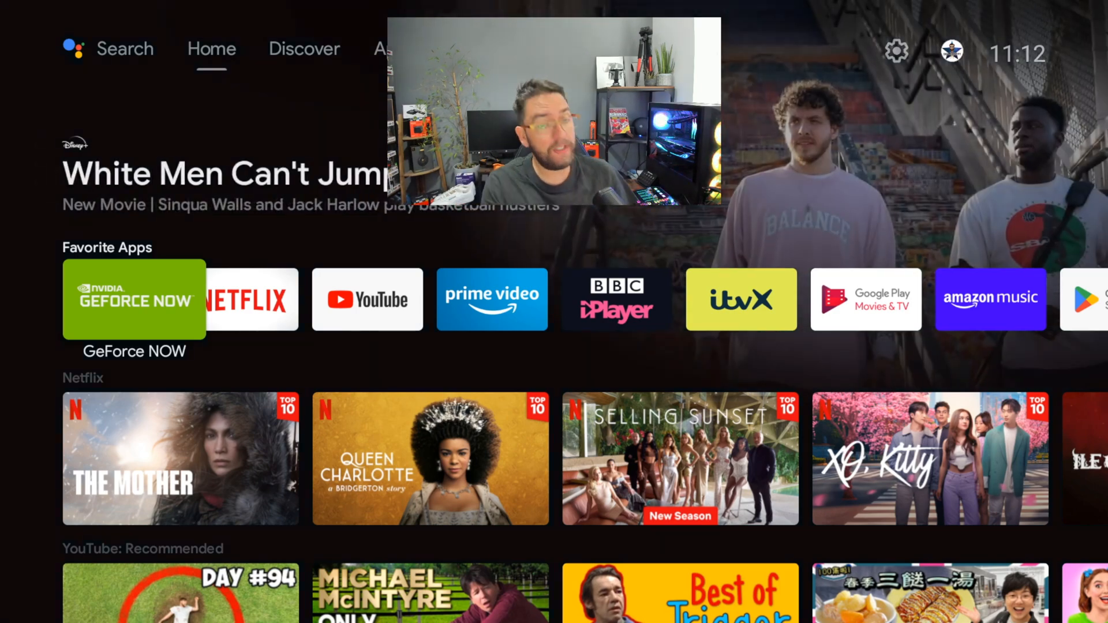
# - Open Settings from the home screen gear and enter Device Preferences
pyautogui.click(550, 385)
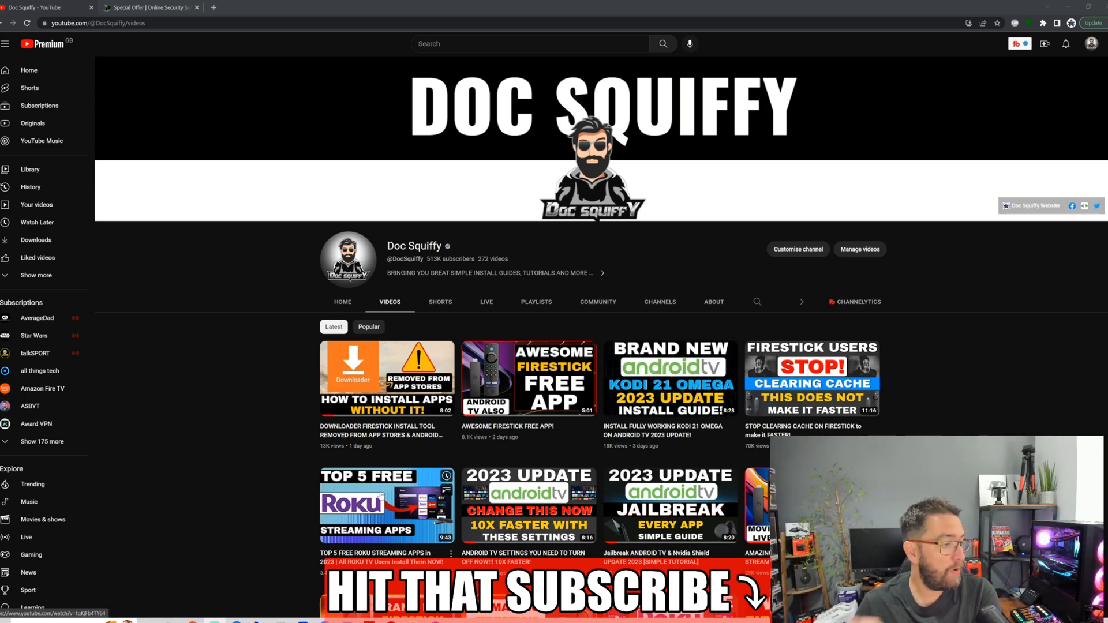
pyautogui.scroll(-3)
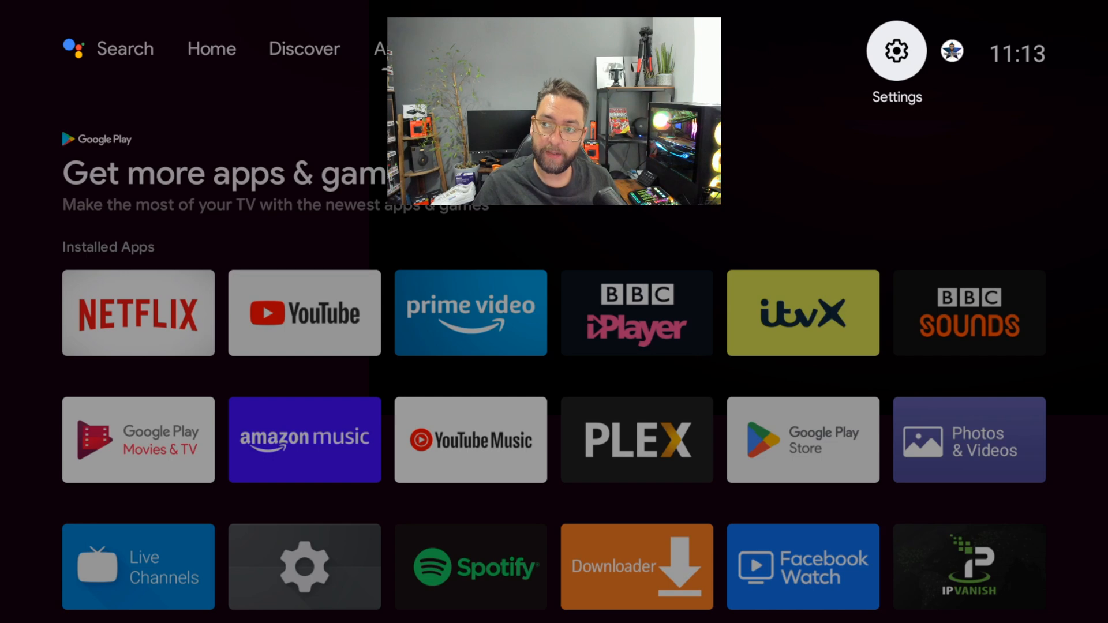
pyautogui.click(898, 51)
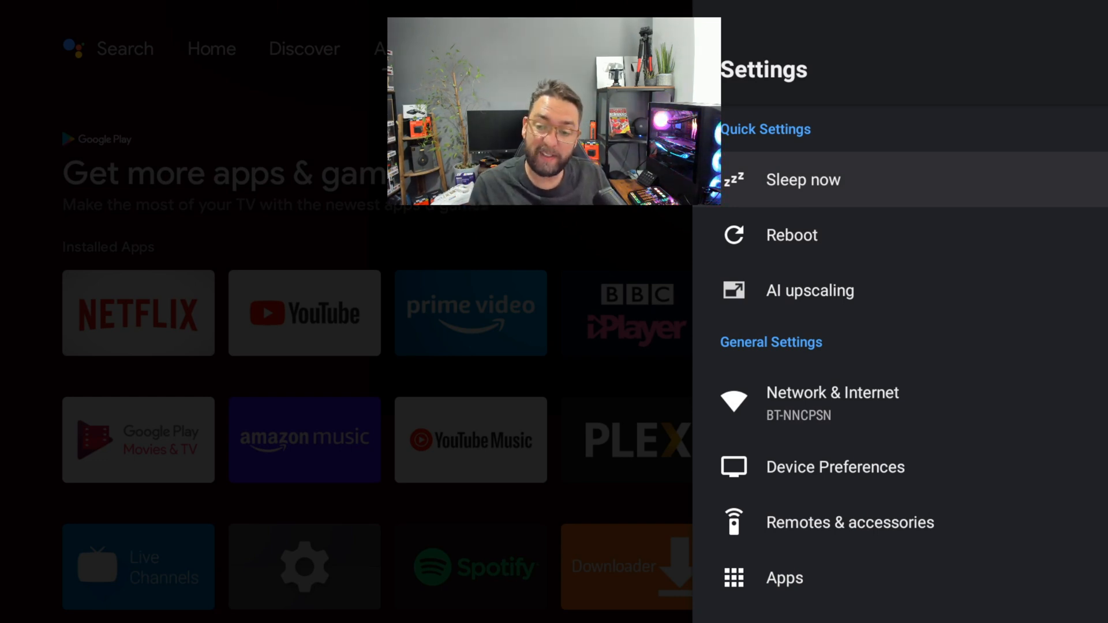
pyautogui.scroll(-3)
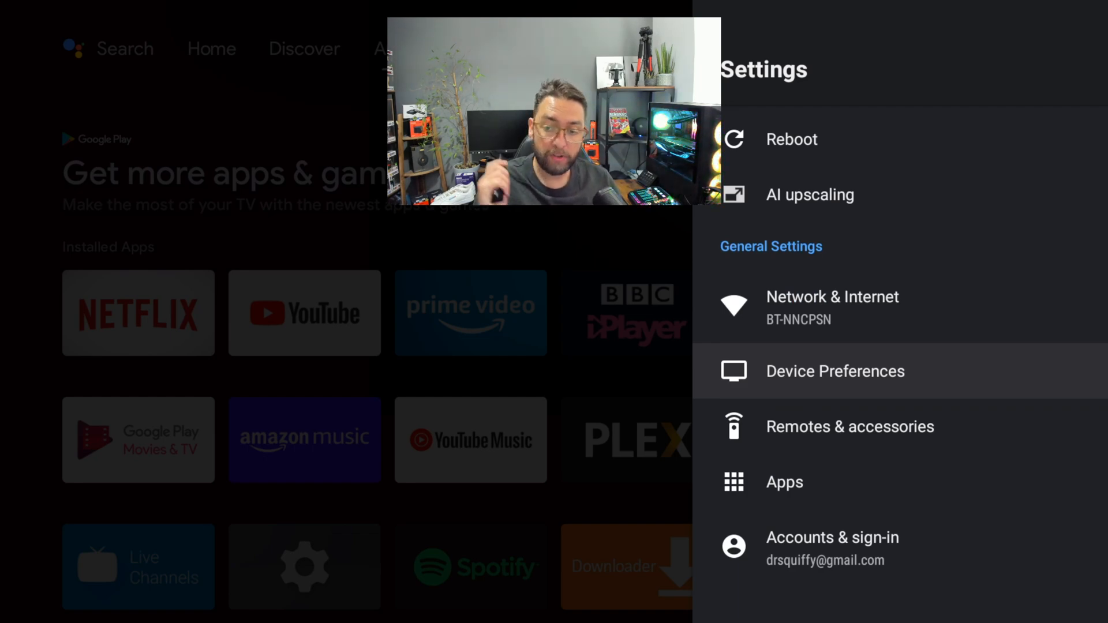
pyautogui.click(834, 371)
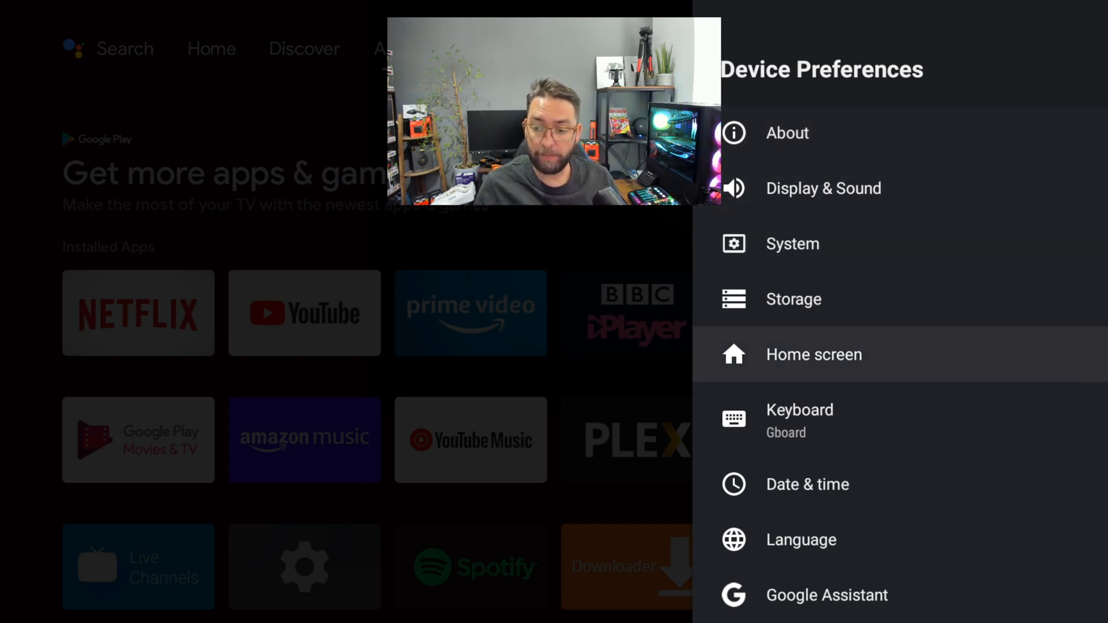
# - Switch Usage & Diagnostics sharing on, then return to Device Preferences
pyautogui.scroll(-3)
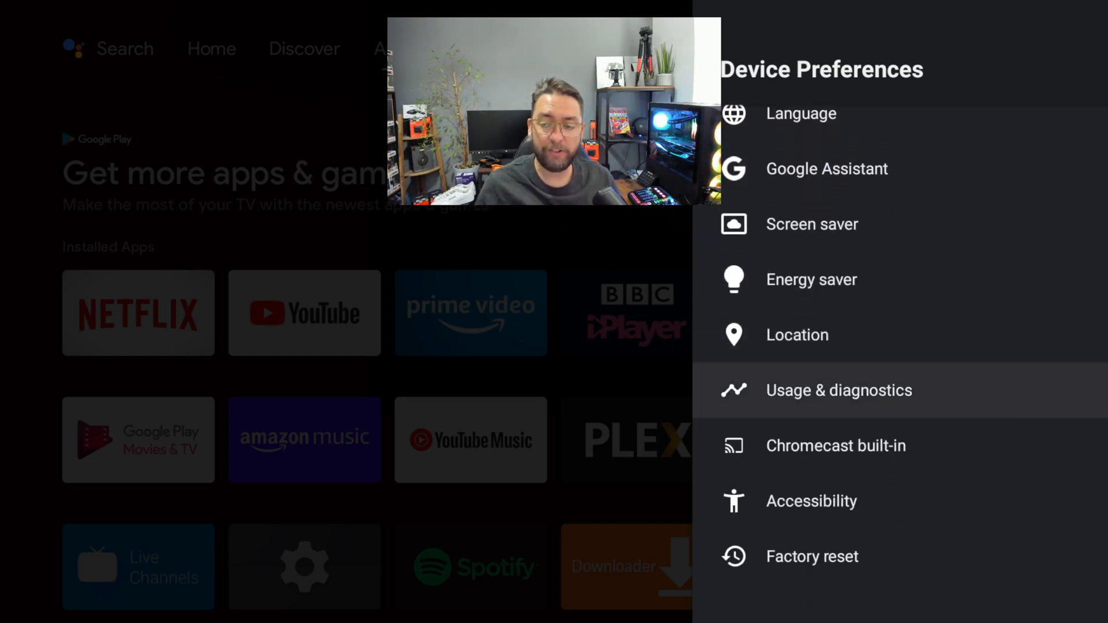
pyautogui.click(838, 391)
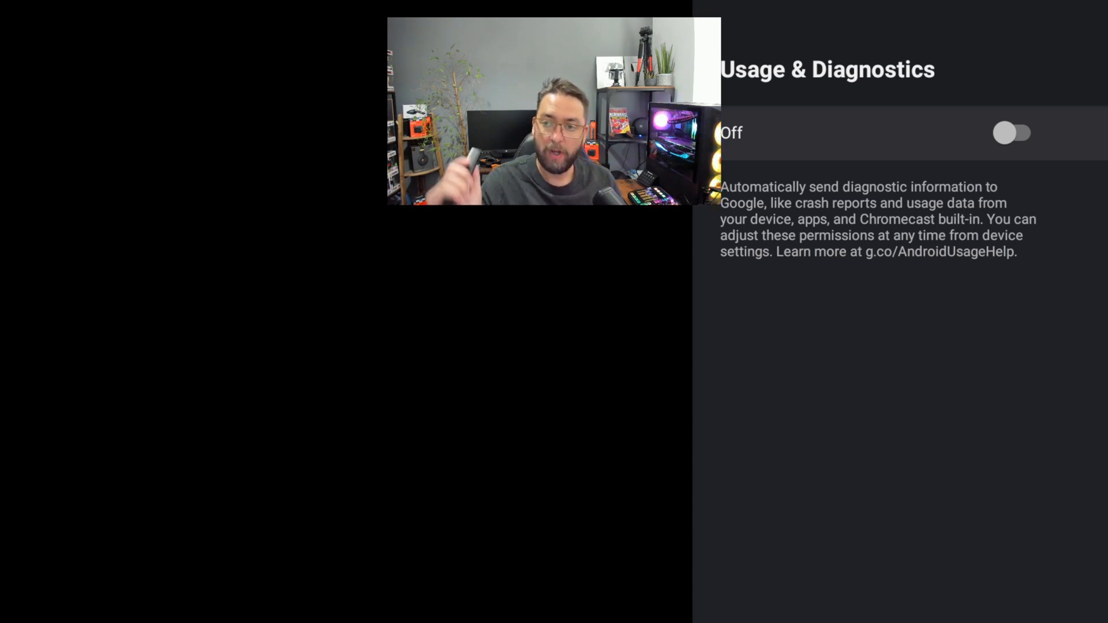
pyautogui.click(1014, 134)
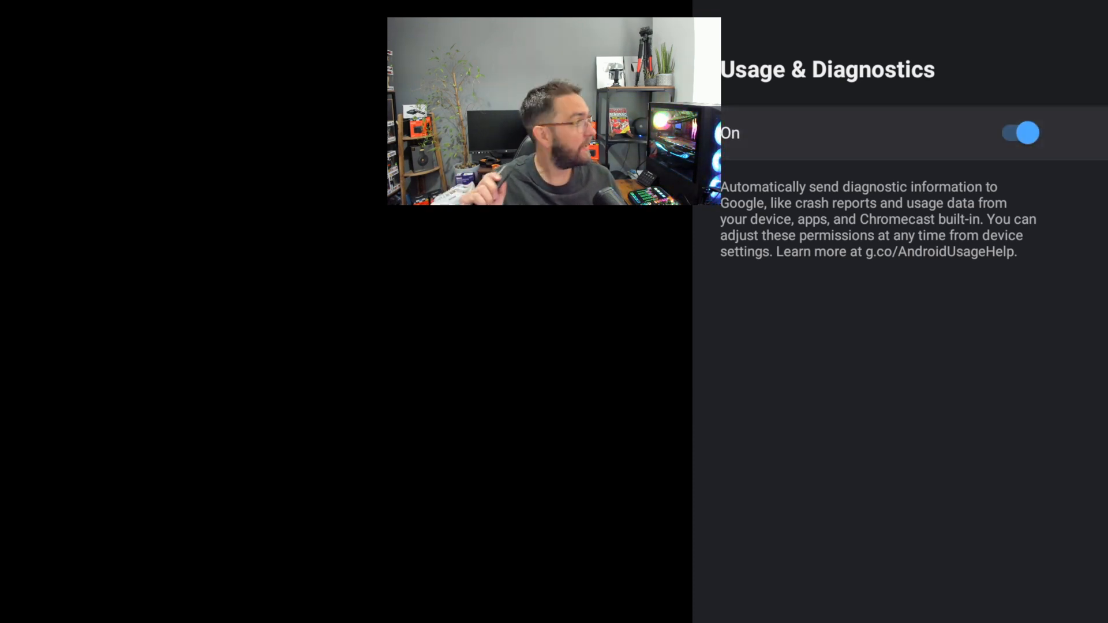
pyautogui.click(1021, 133)
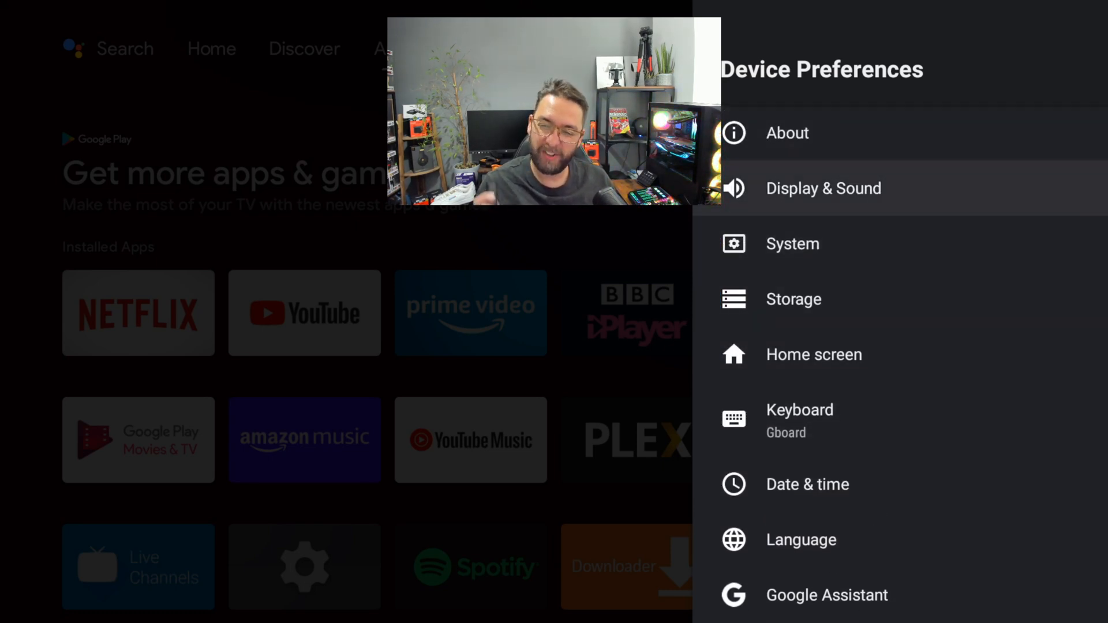
# - In Display & Sound, view Resolution (kept 1080p 59.940 Hz) and AI upscaling options
pyautogui.click(823, 188)
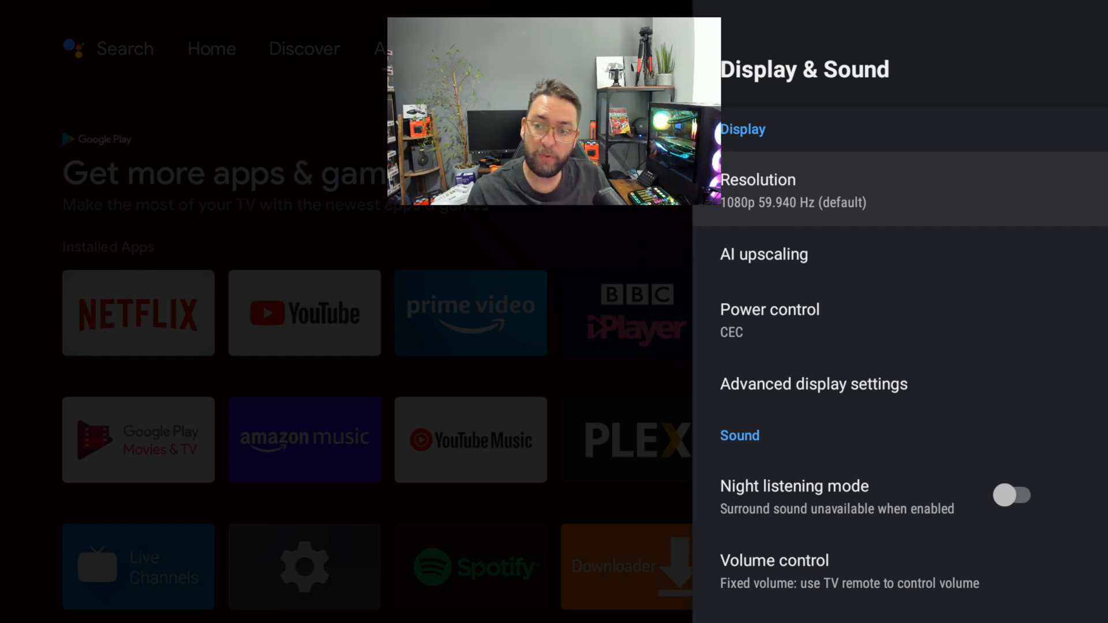
pyautogui.click(757, 180)
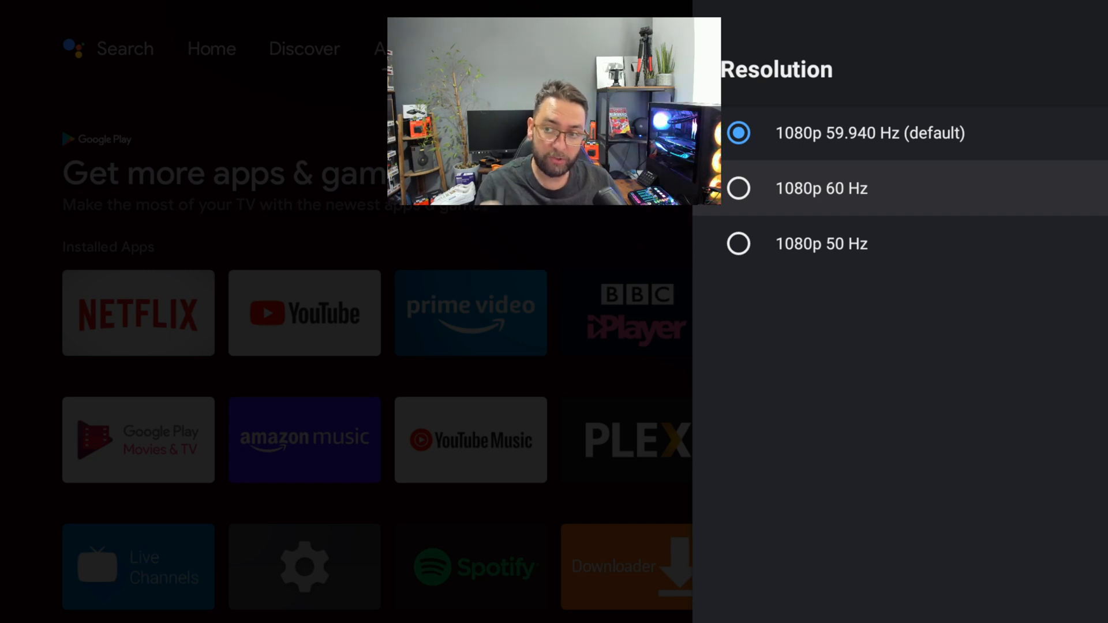
pyautogui.press('Back')
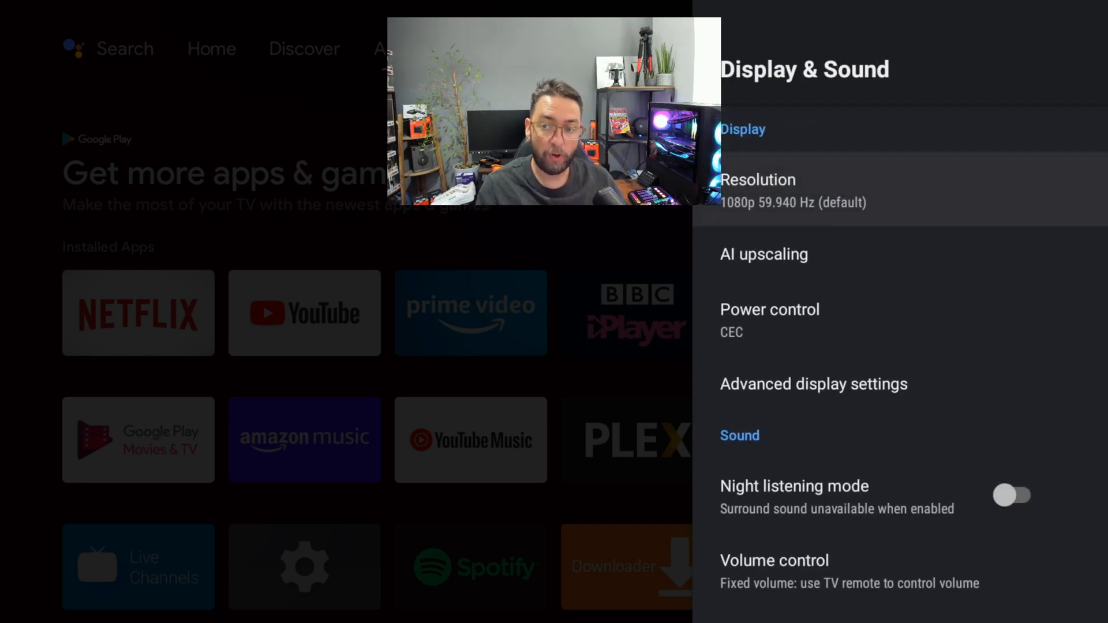
pyautogui.click(764, 254)
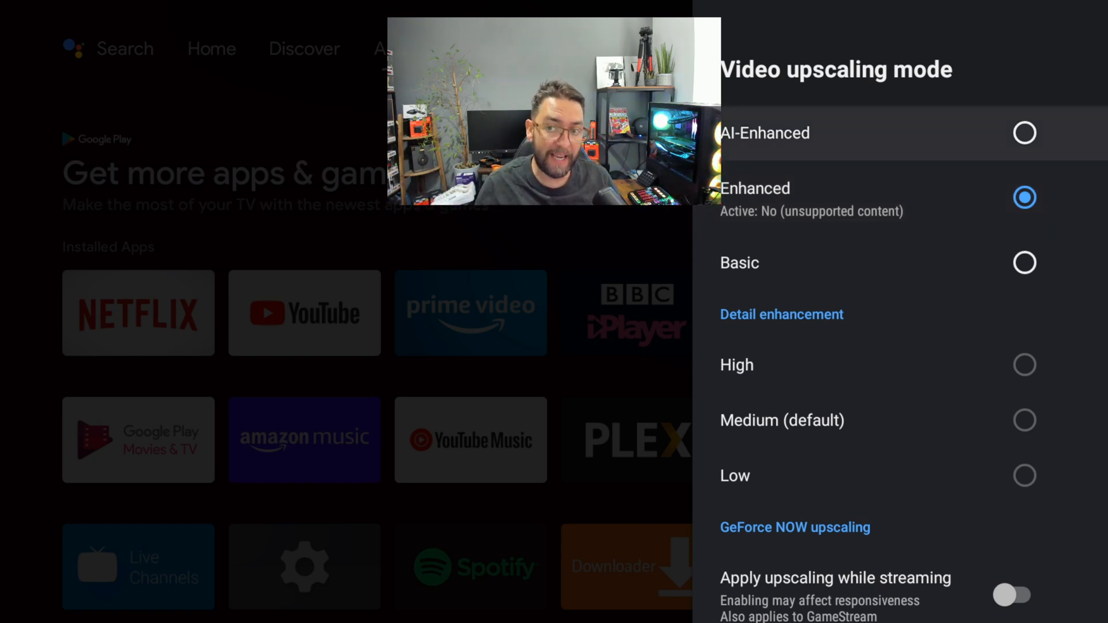
pyautogui.scroll(-3)
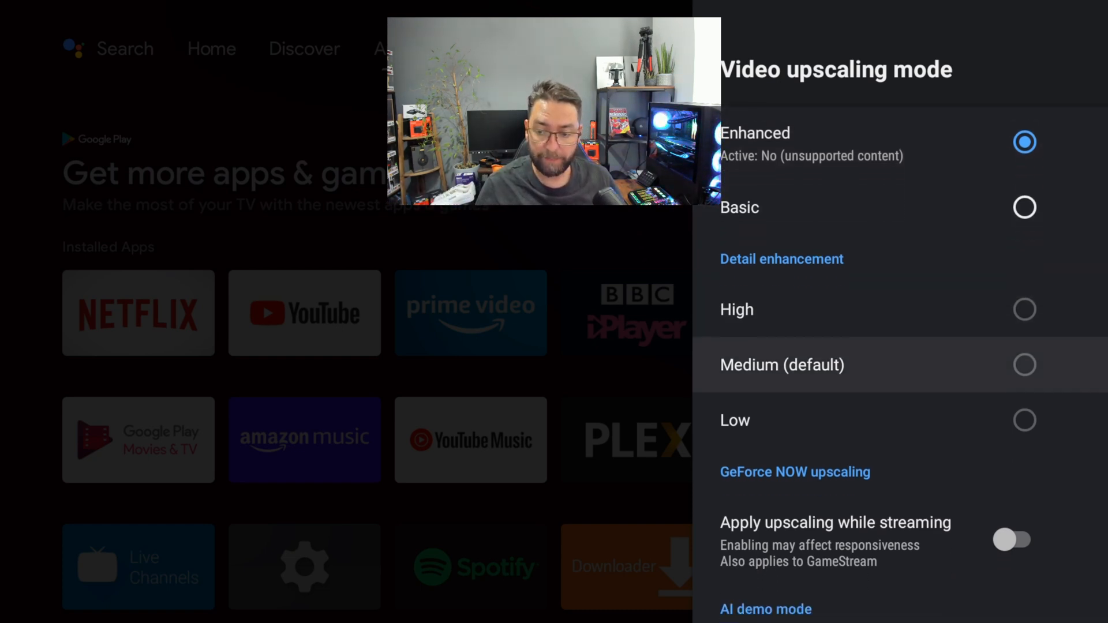
pyautogui.scroll(-3)
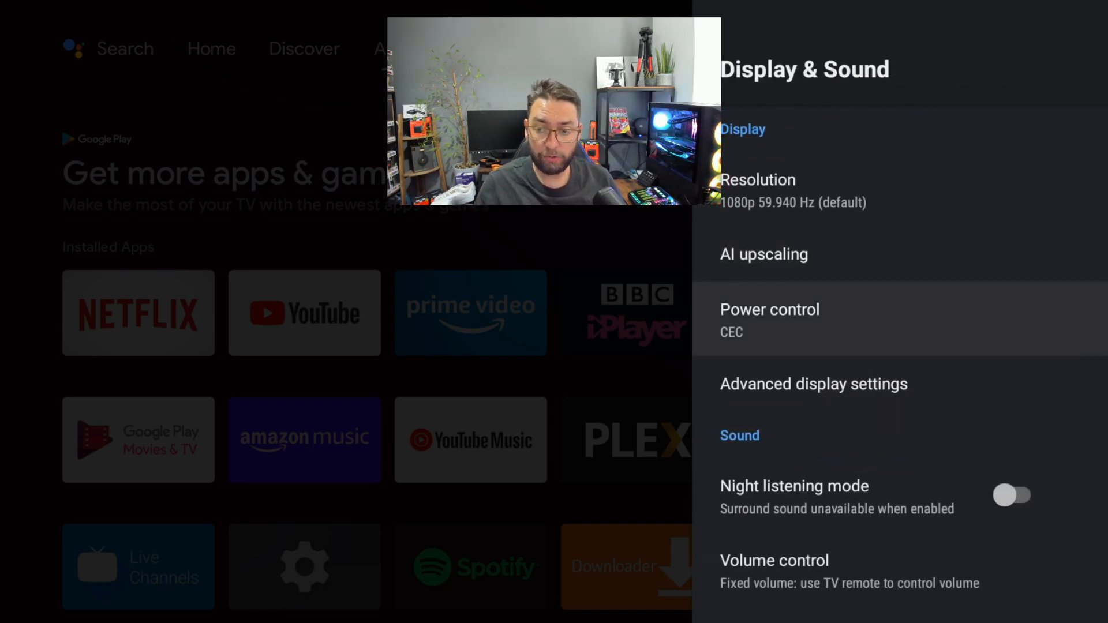
# - View the Power control CEC and sound options unchanged, then go back to Device Preferences
pyautogui.click(769, 319)
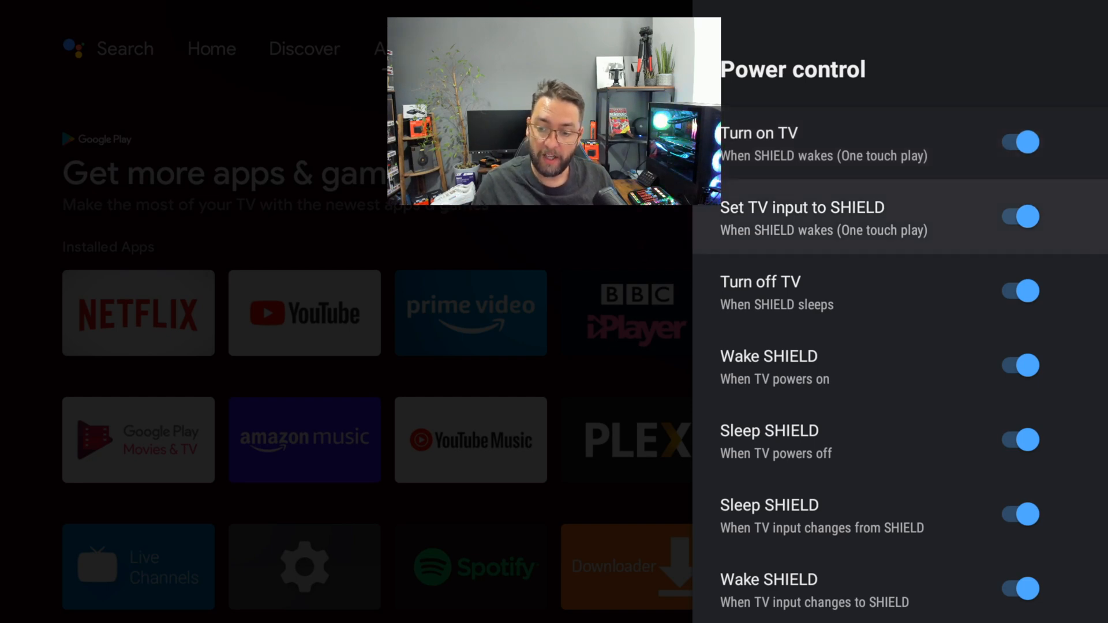
pyautogui.scroll(-3)
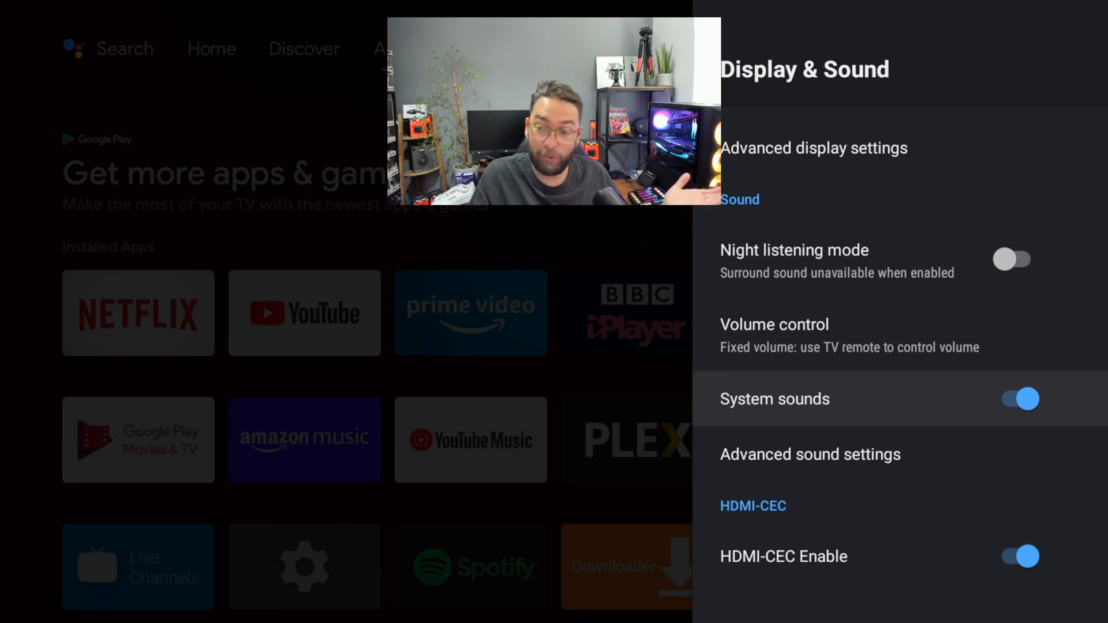
pyautogui.click(1017, 398)
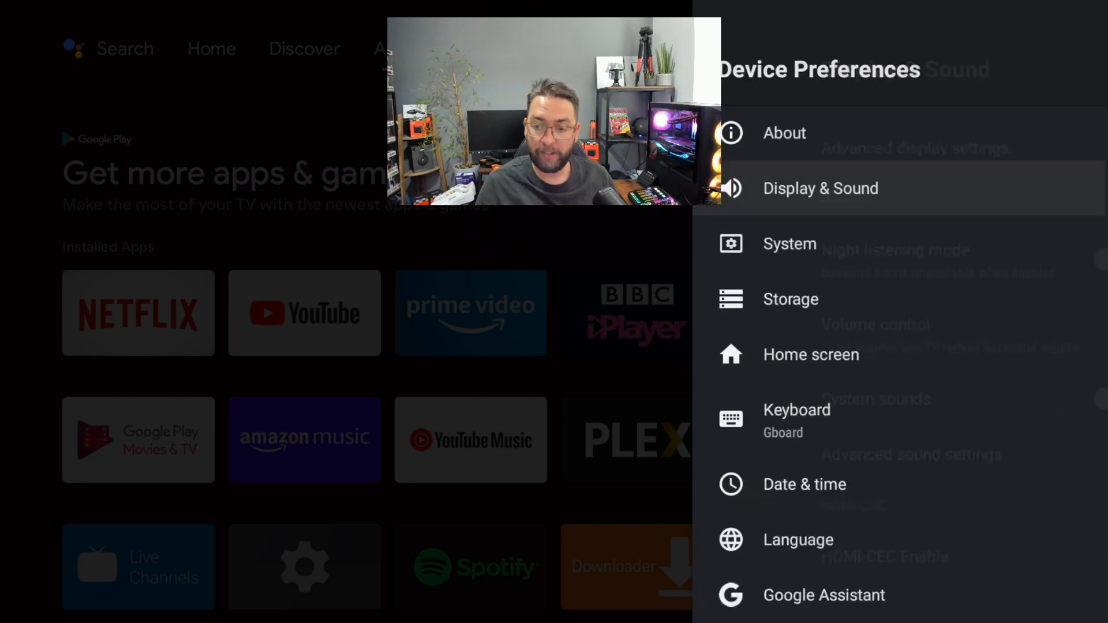
pyautogui.click(789, 243)
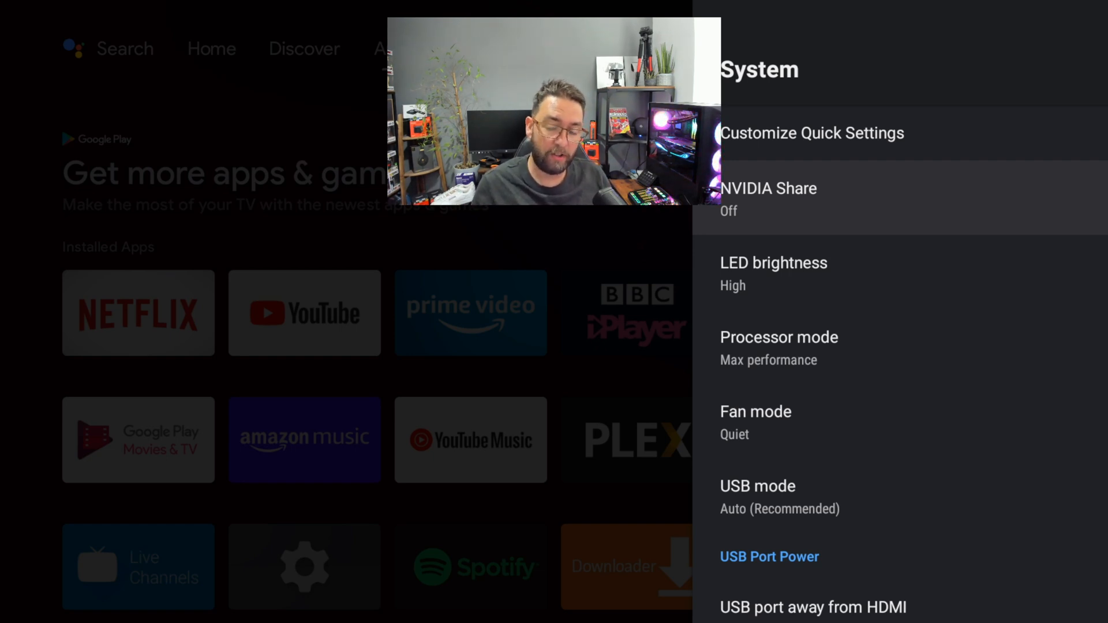
pyautogui.click(768, 188)
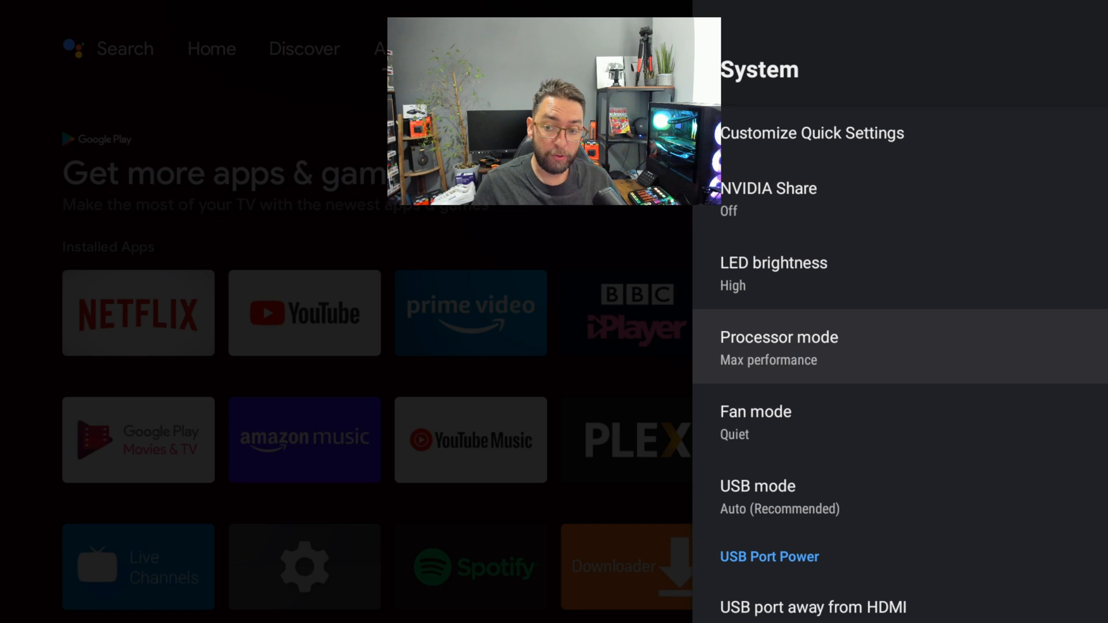
pyautogui.click(778, 347)
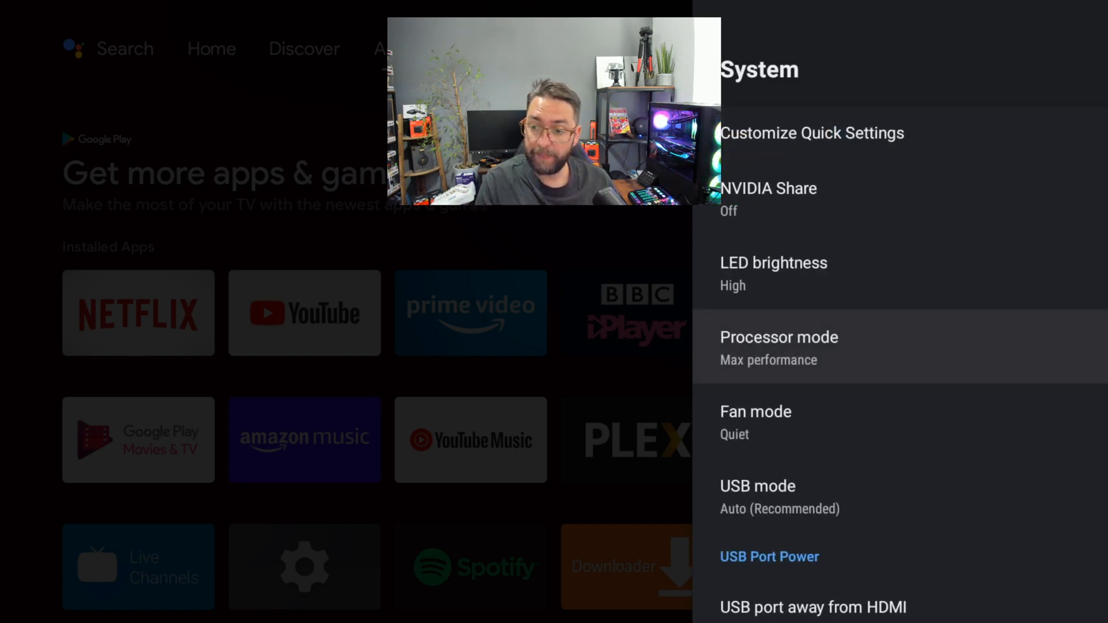
pyautogui.click(755, 412)
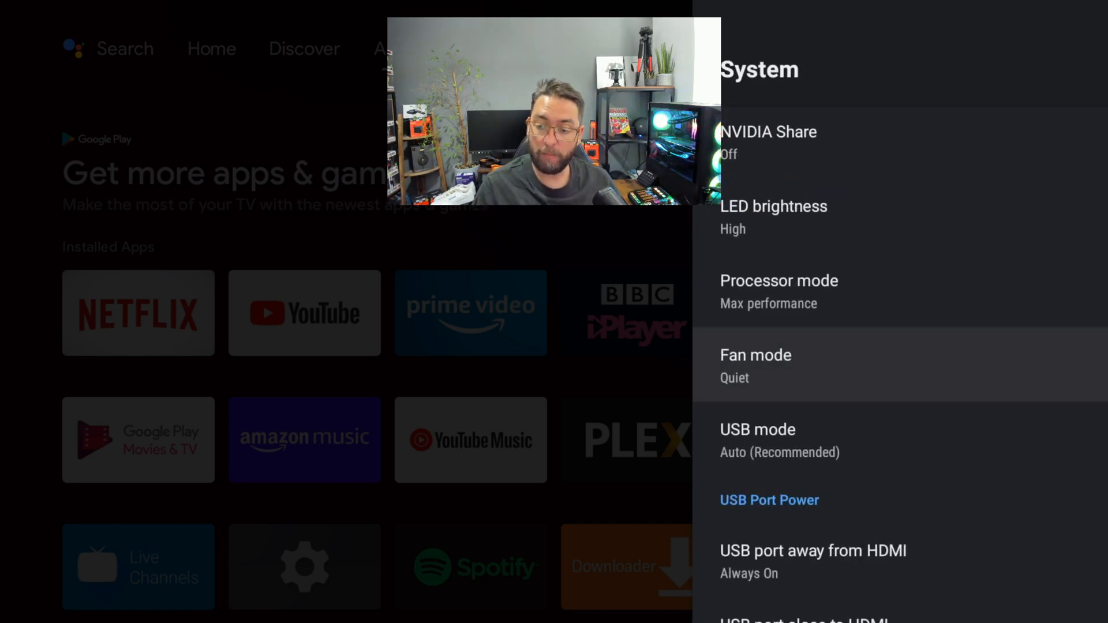
pyautogui.scroll(-3)
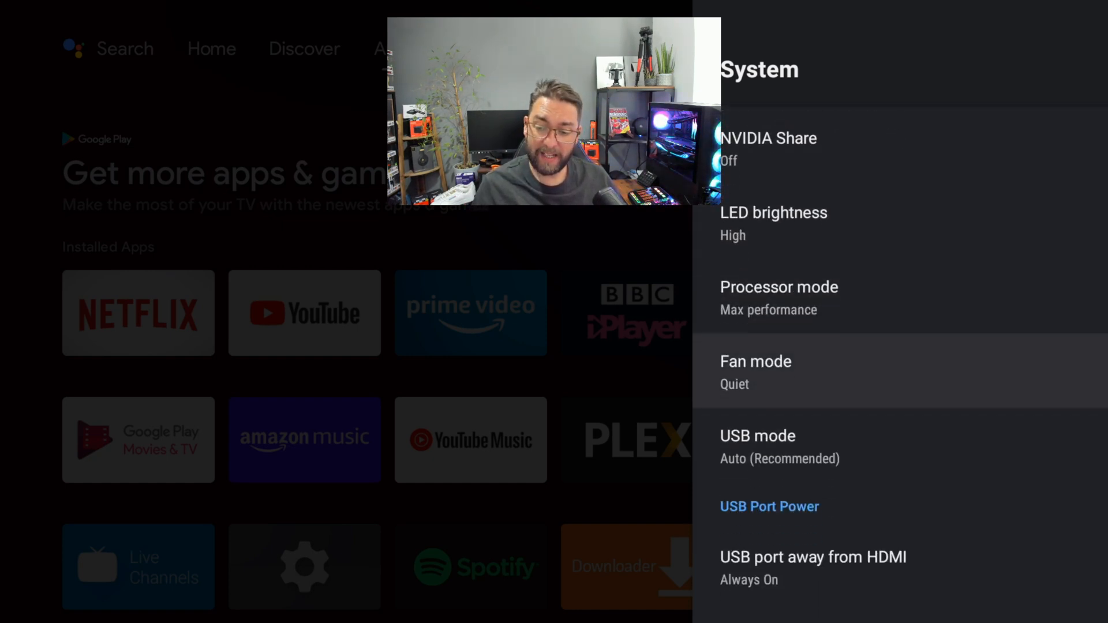
pyautogui.scroll(-3)
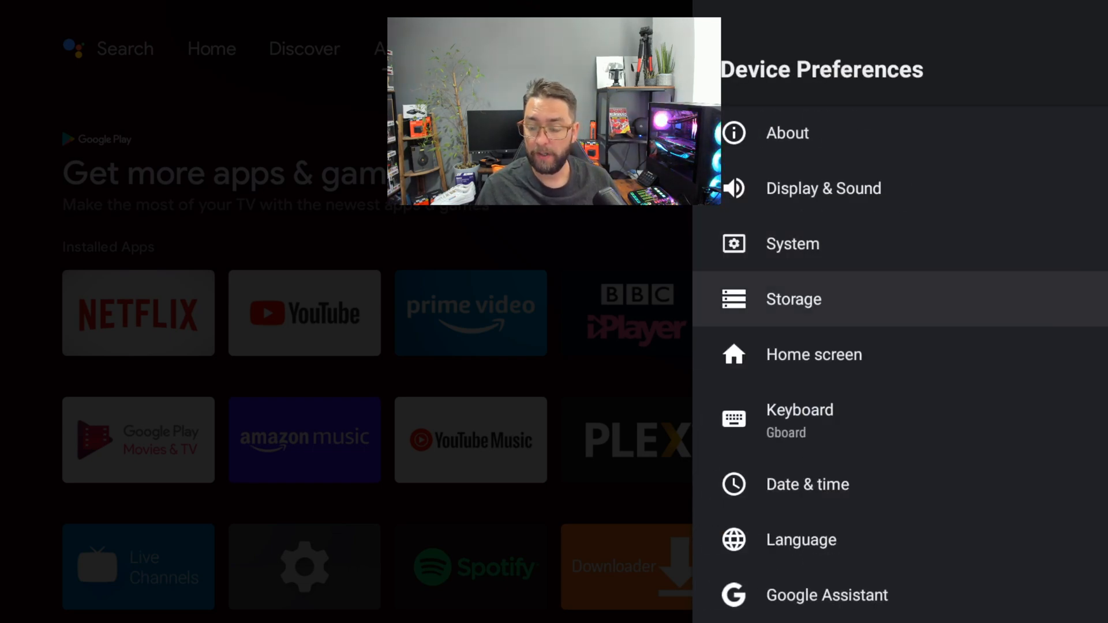
pyautogui.click(793, 299)
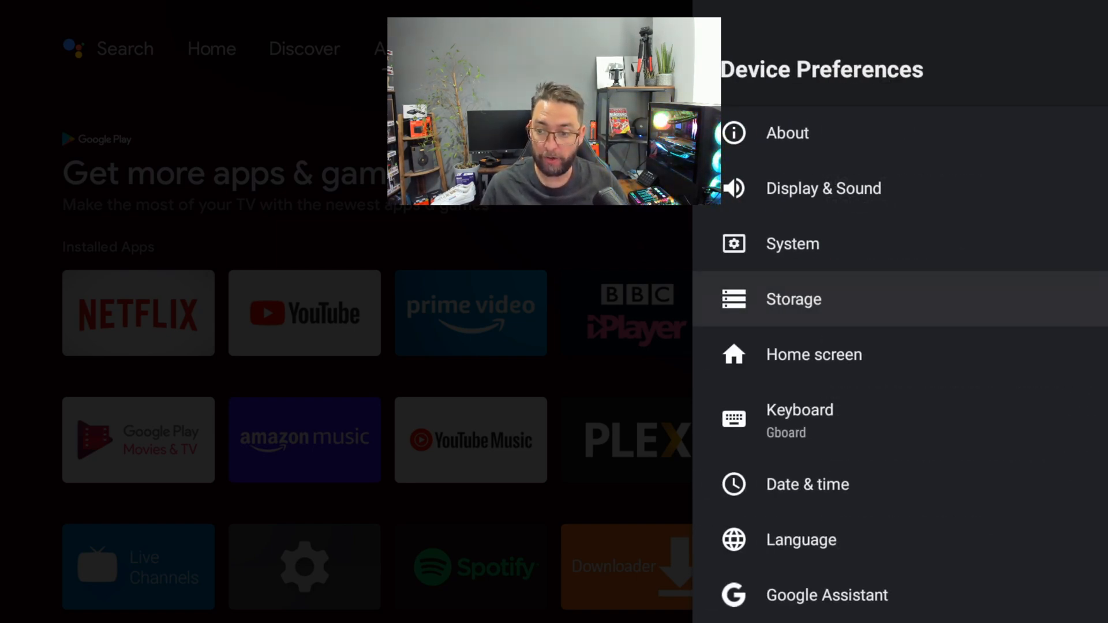
pyautogui.click(813, 354)
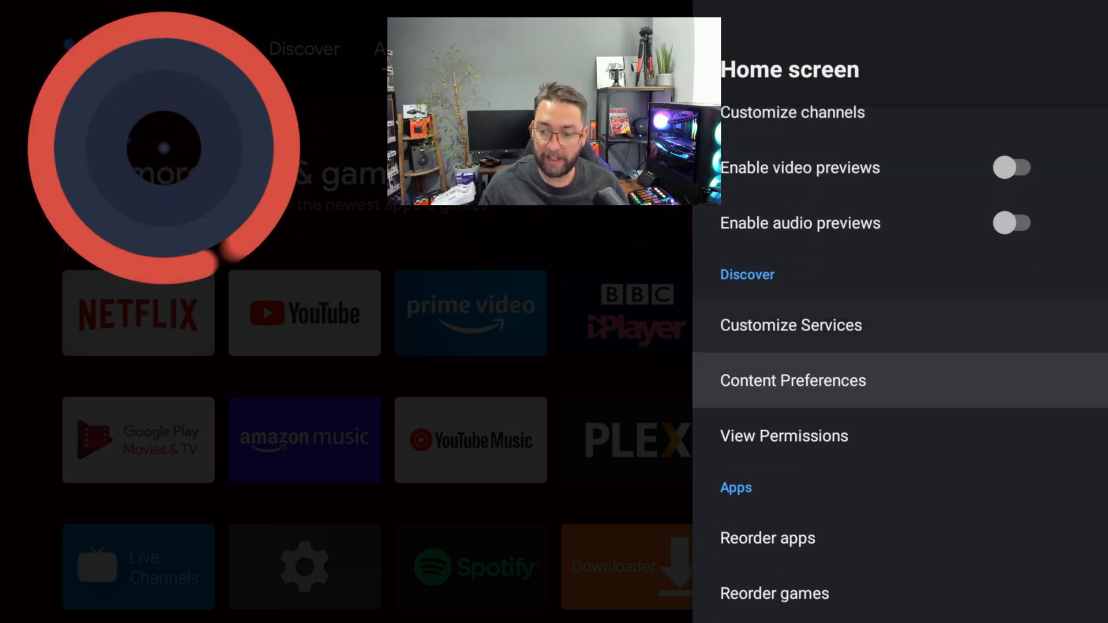
pyautogui.scroll(-3)
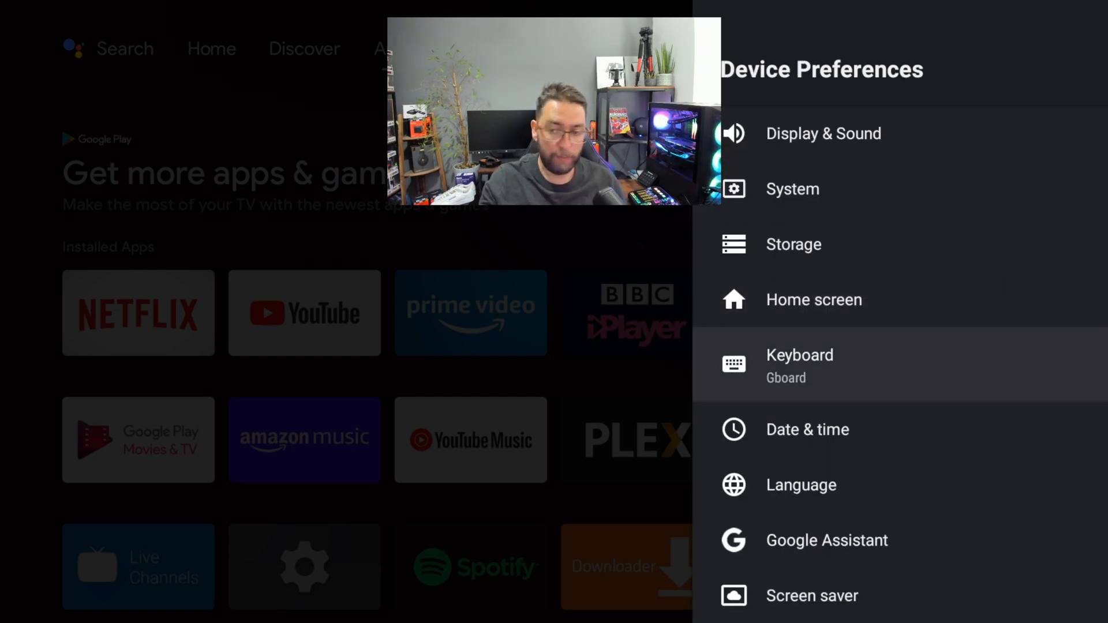
pyautogui.scroll(-3)
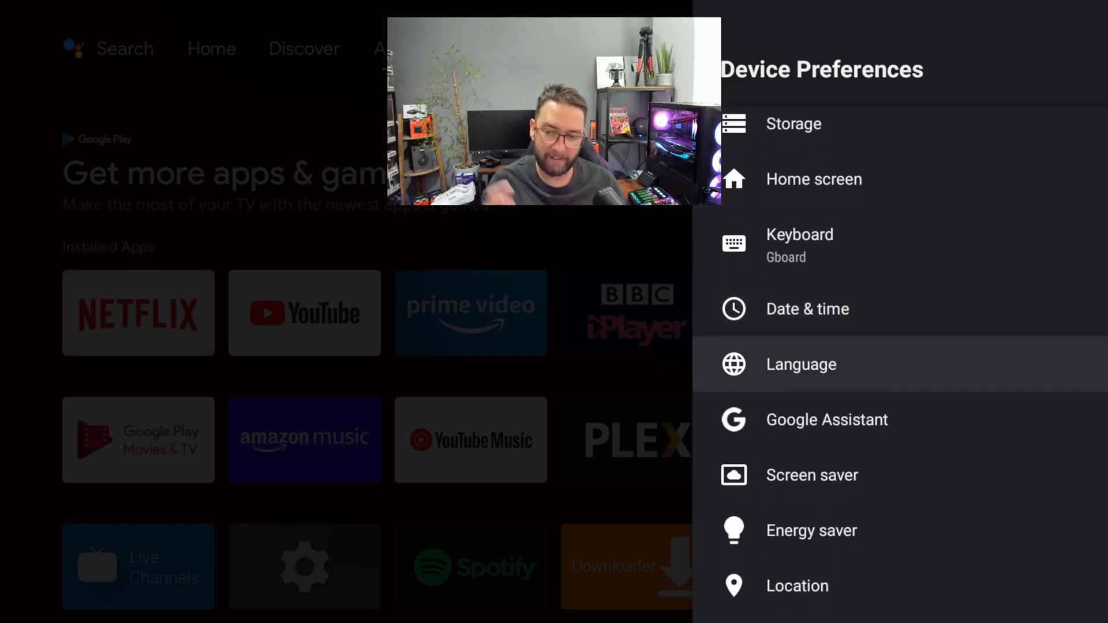
pyautogui.click(801, 365)
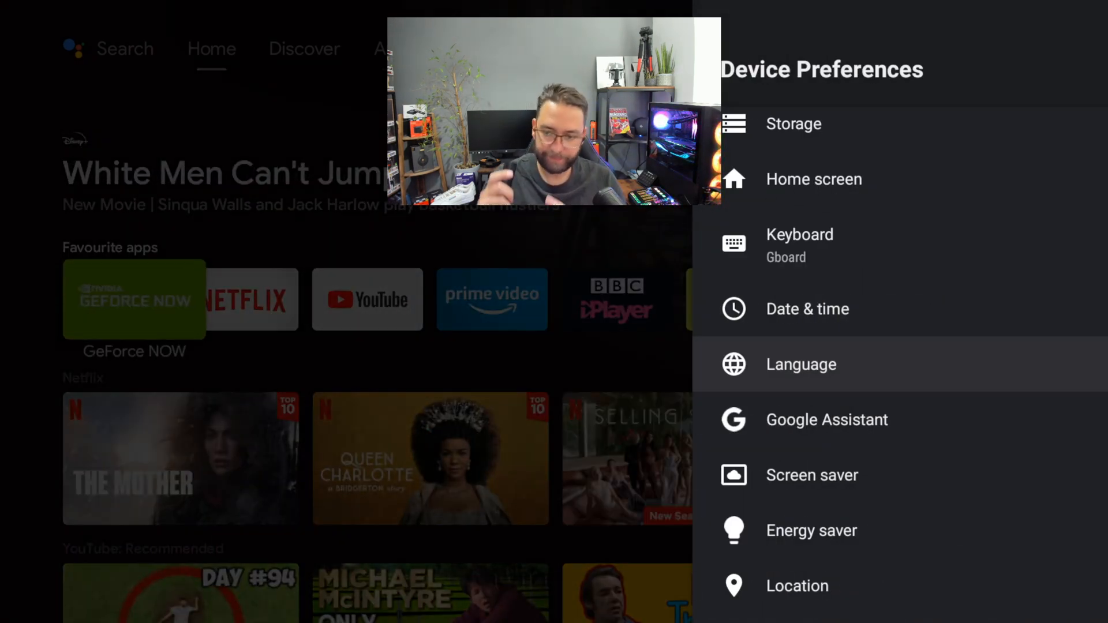
pyautogui.click(827, 419)
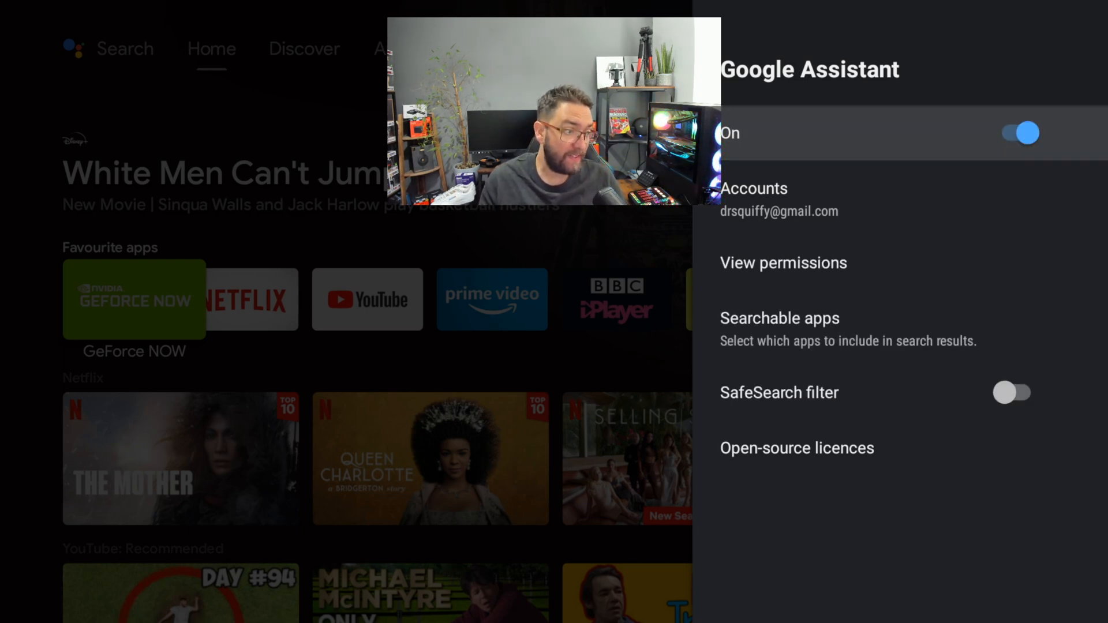
pyautogui.click(1017, 132)
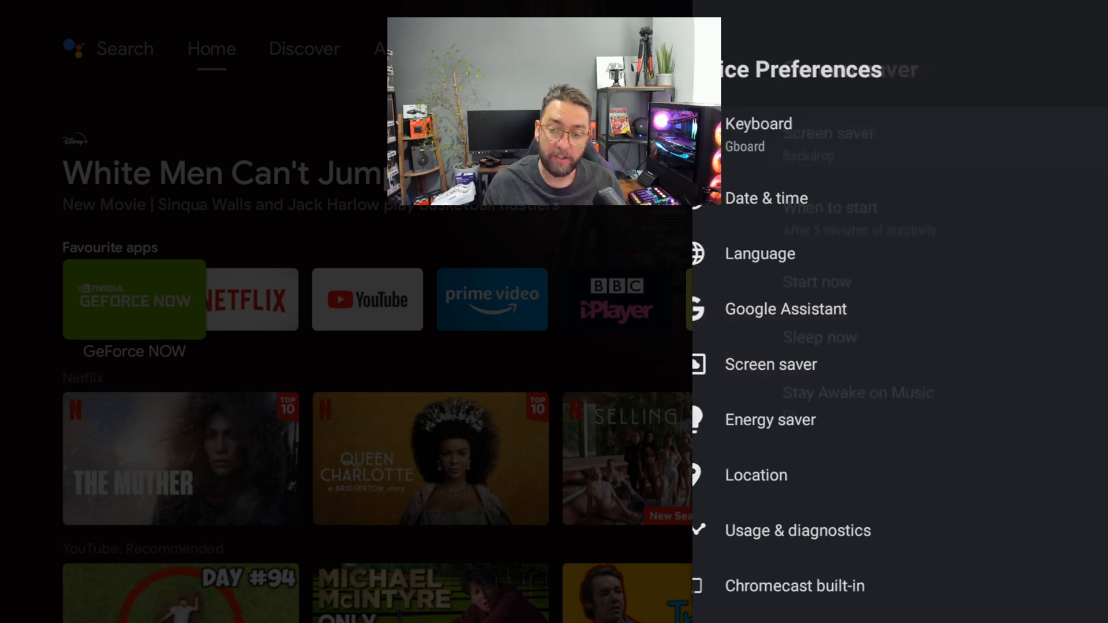
pyautogui.click(770, 364)
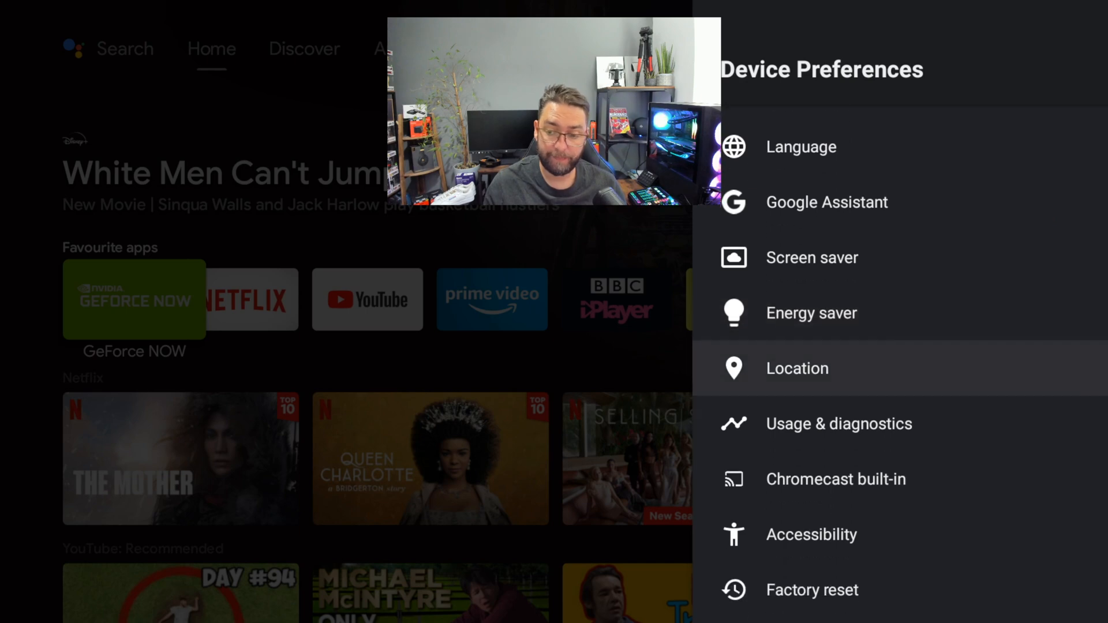
pyautogui.click(796, 368)
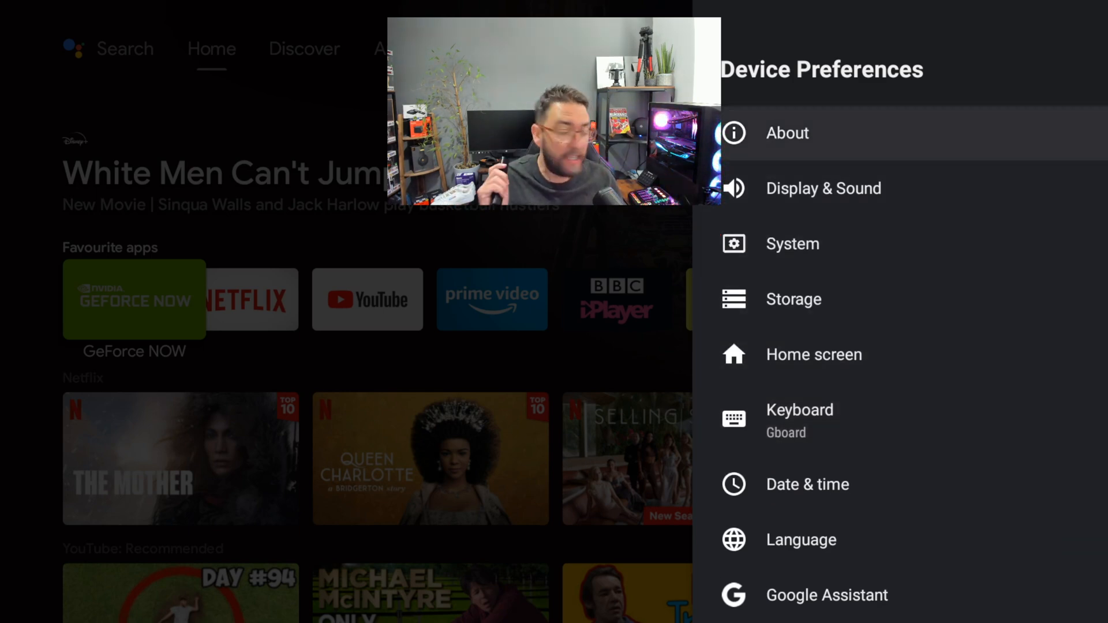
# - Open About and activate Build repeatedly to unlock Developer options
pyautogui.click(787, 133)
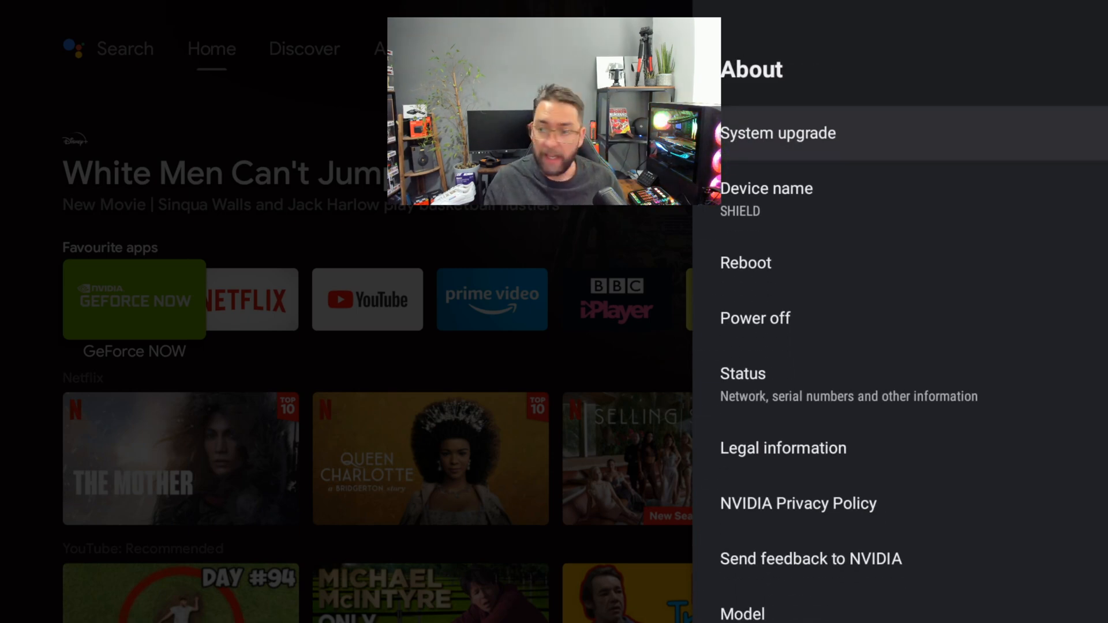
pyautogui.scroll(-3)
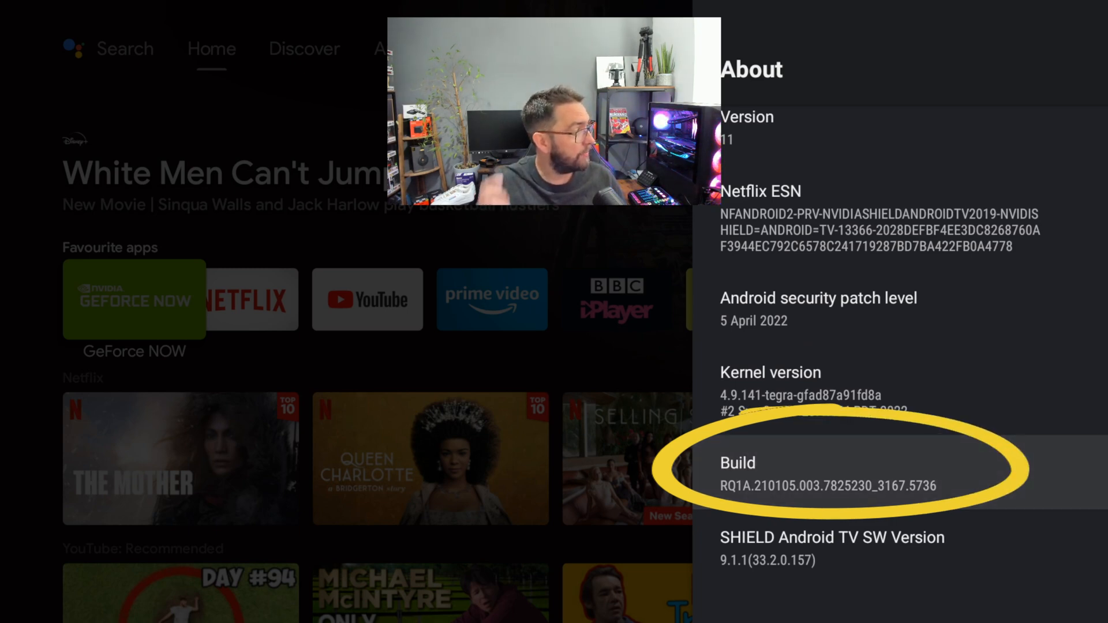
pyautogui.click(831, 472)
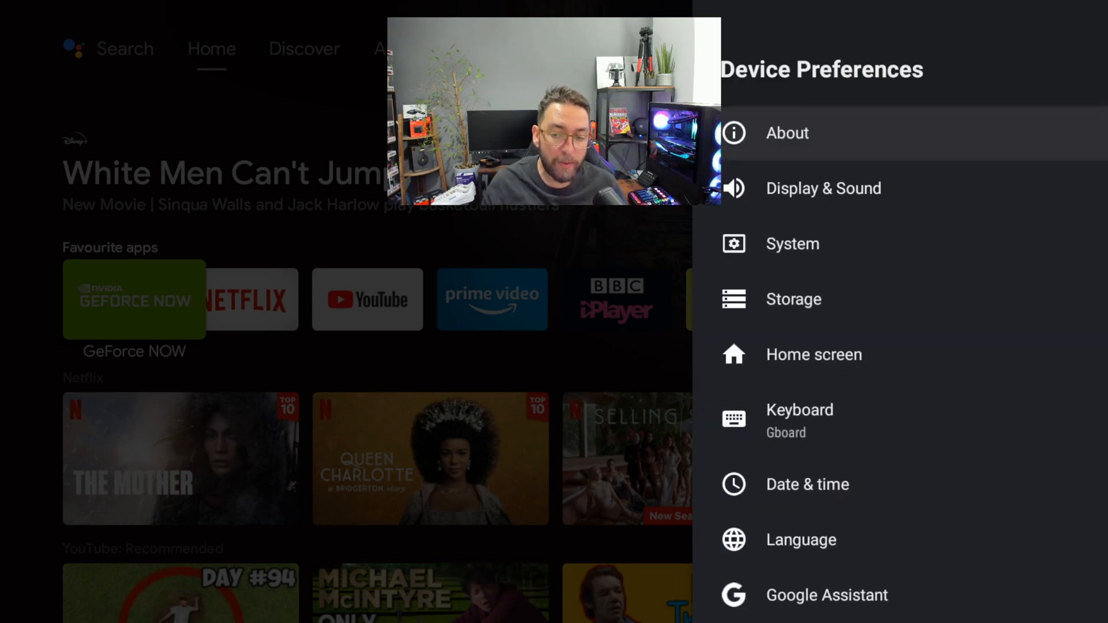
# - Open Developer options at the bottom of Device Preferences and scroll through the list
pyautogui.scroll(-3)
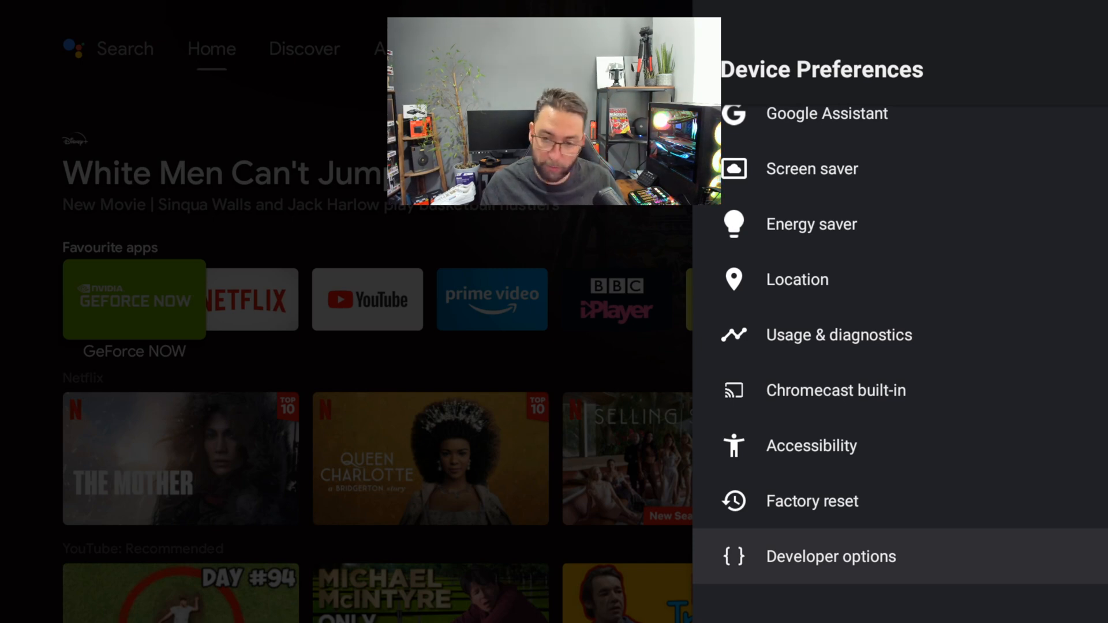
pyautogui.click(831, 556)
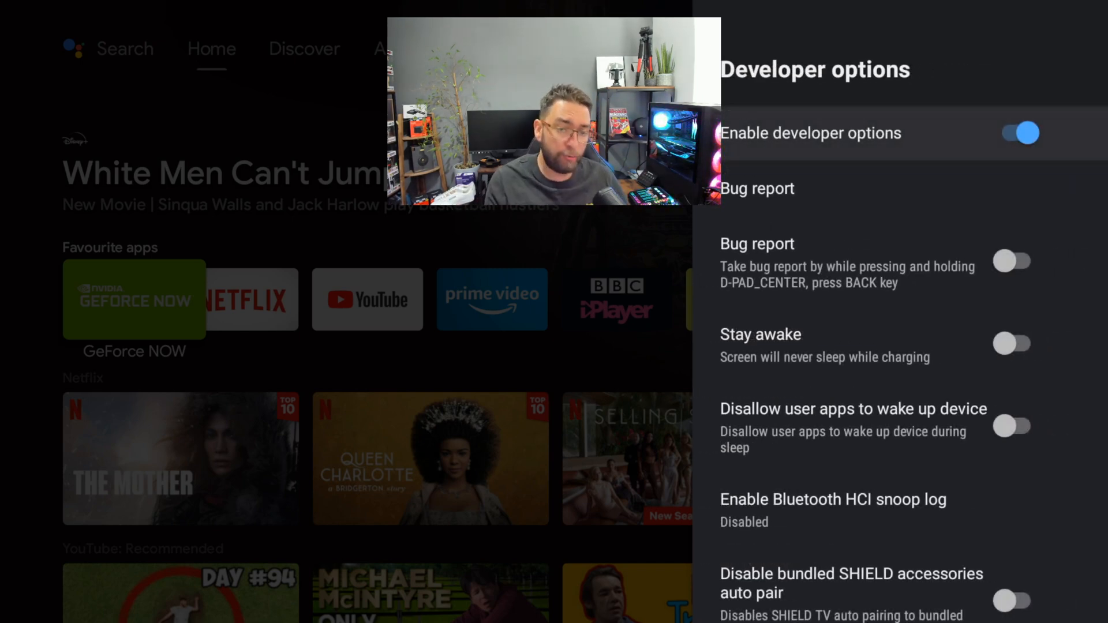
pyautogui.click(152, 144)
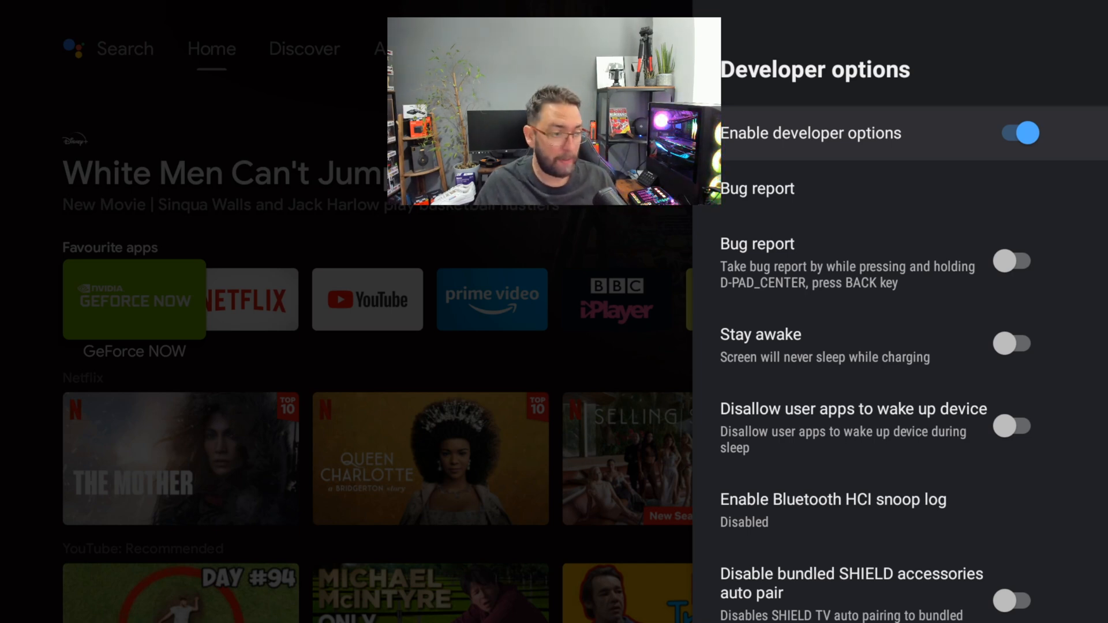
pyautogui.scroll(-3)
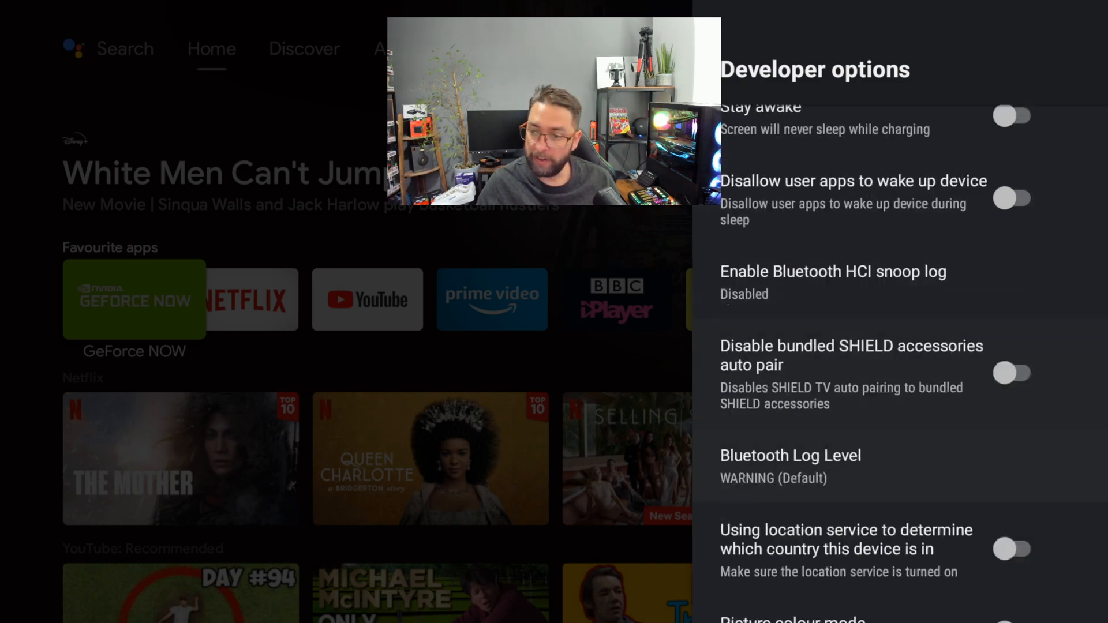
pyautogui.scroll(-3)
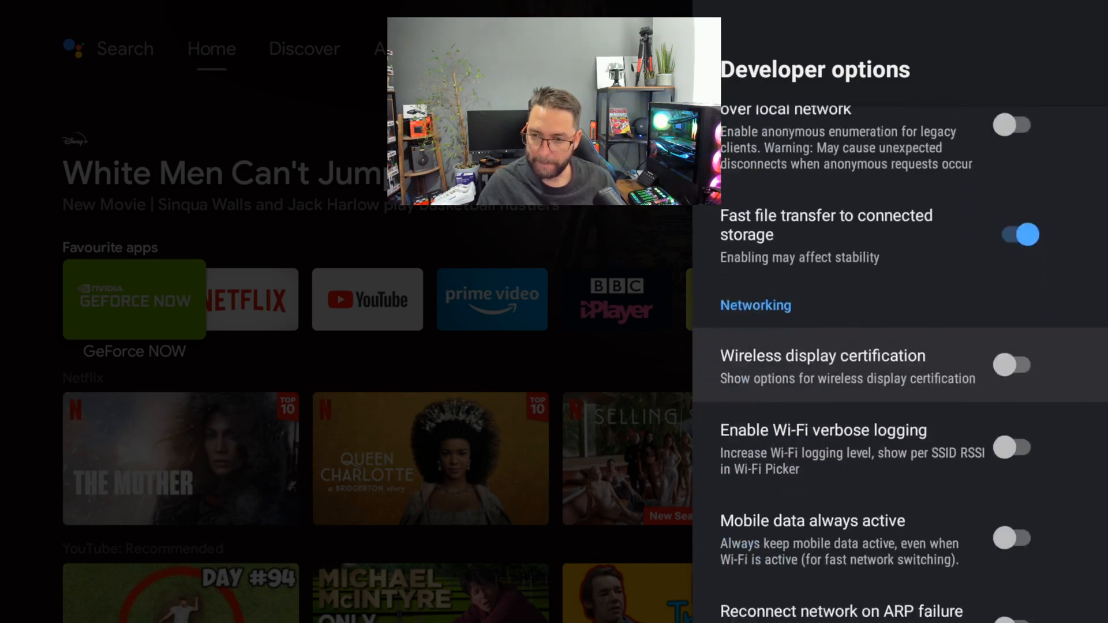
pyautogui.scroll(-3)
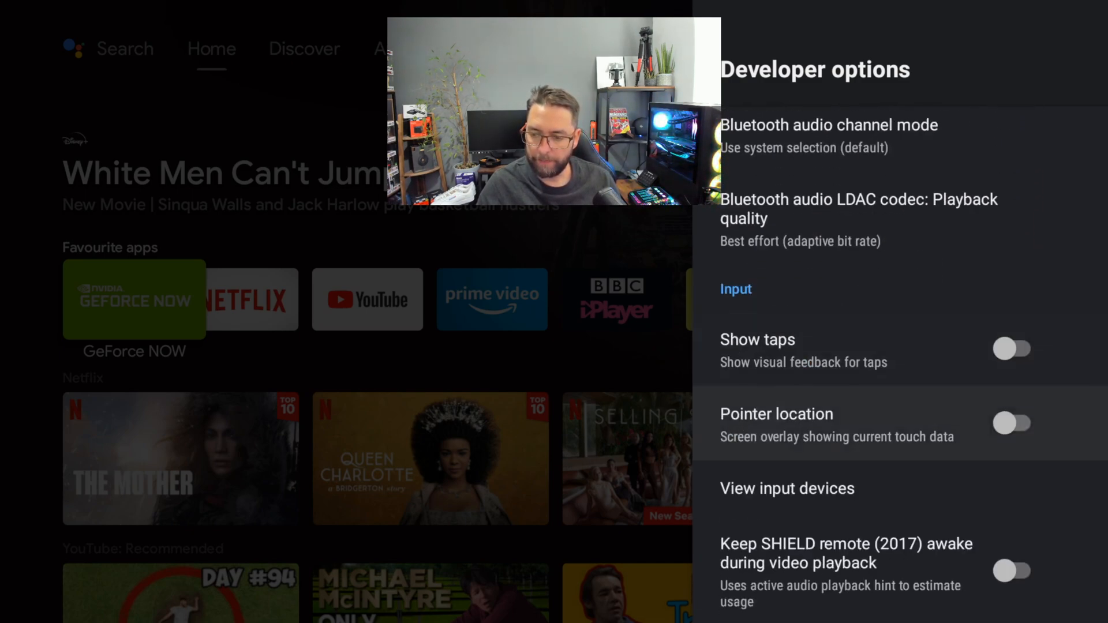
pyautogui.scroll(-3)
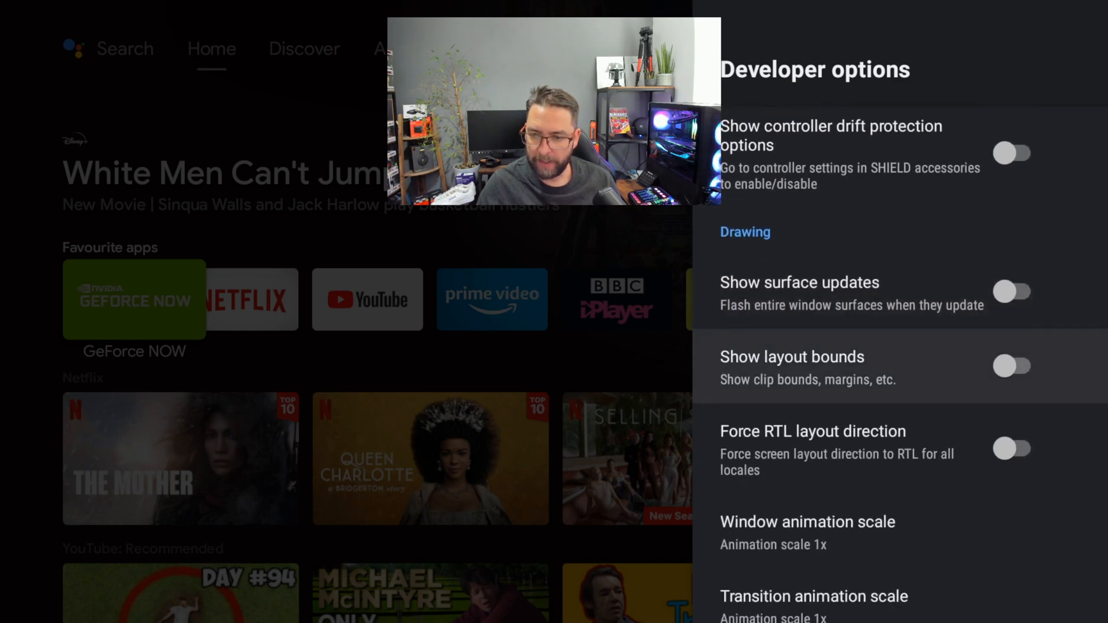
pyautogui.scroll(-3)
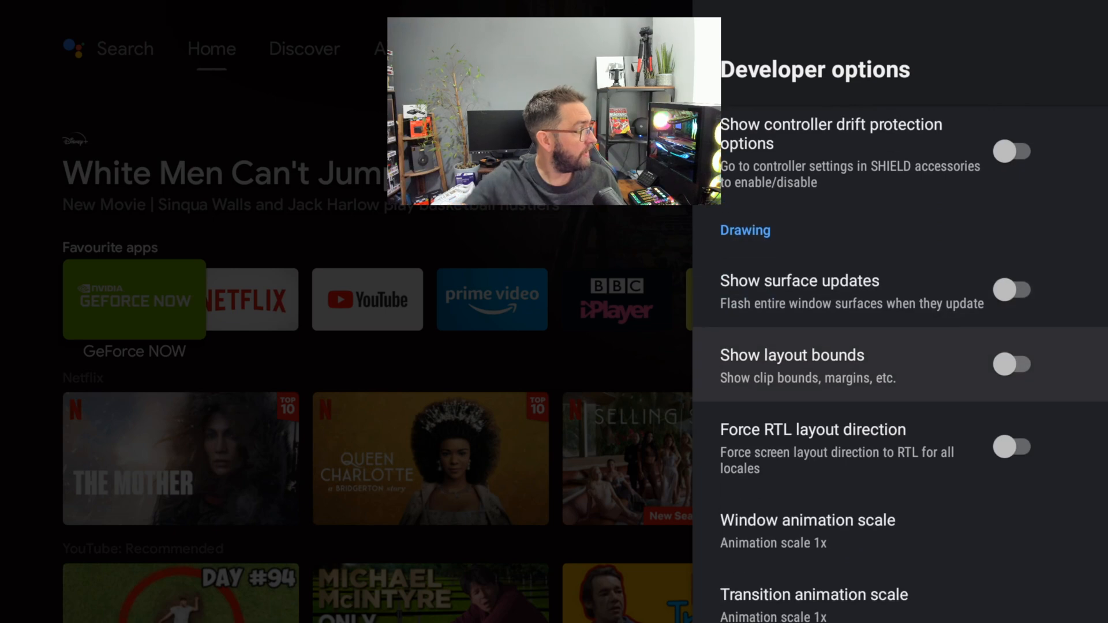
pyautogui.scroll(-3)
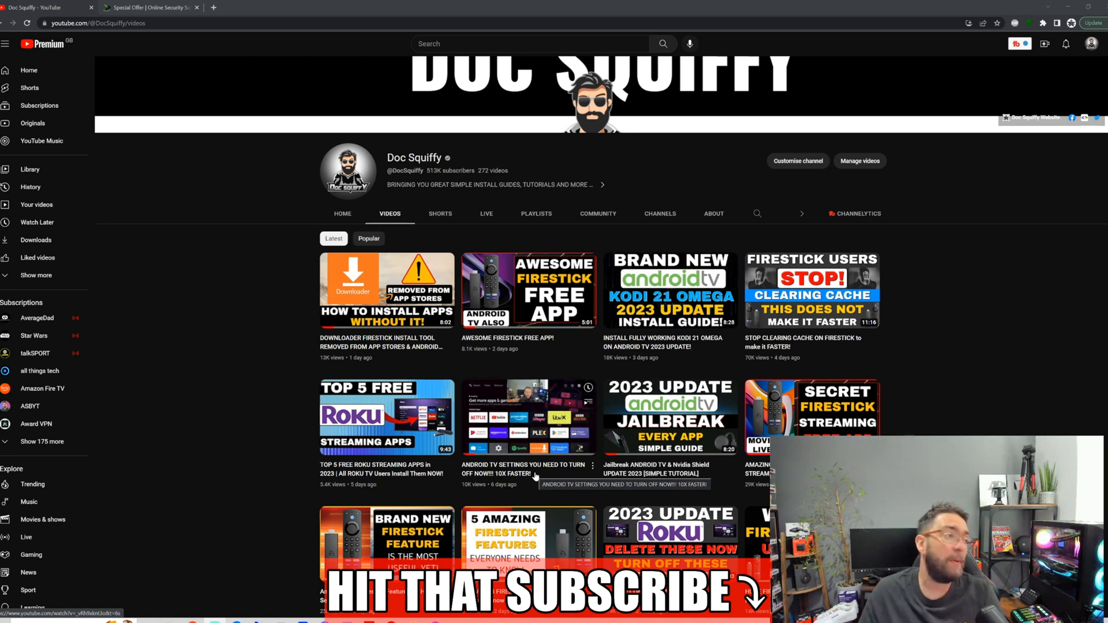
pyautogui.click(147, 7)
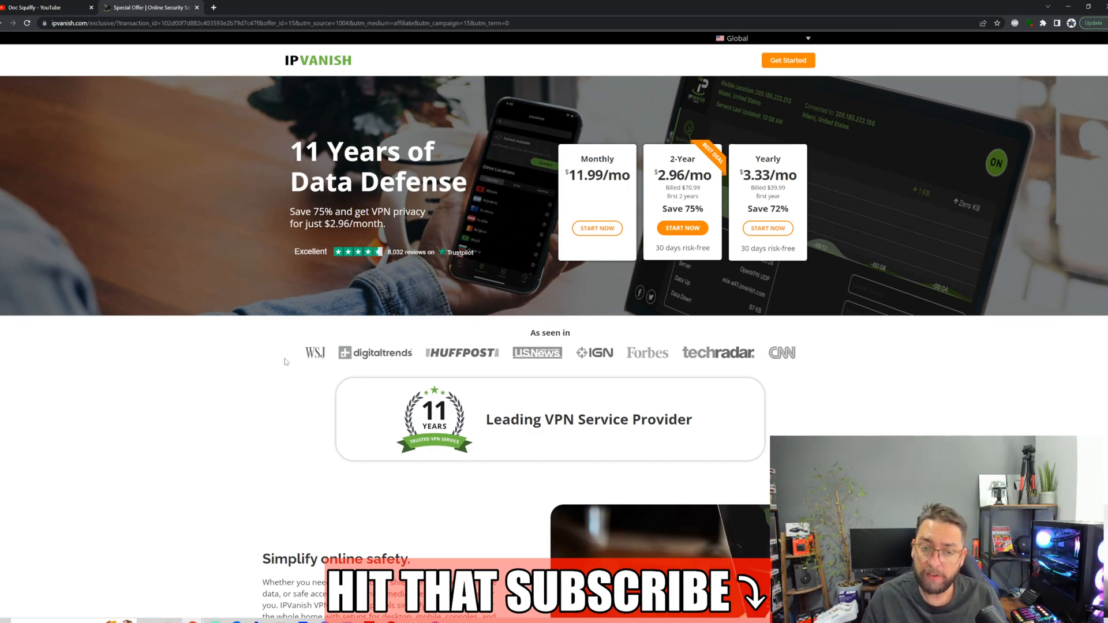
pyautogui.moveTo(196, 112)
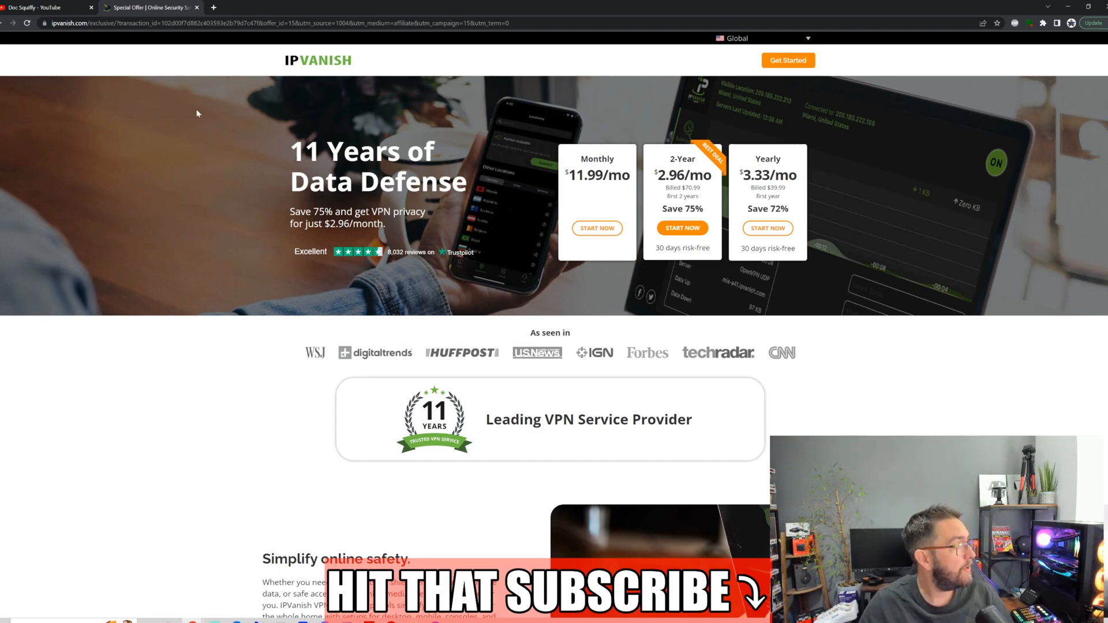
pyautogui.click(46, 9)
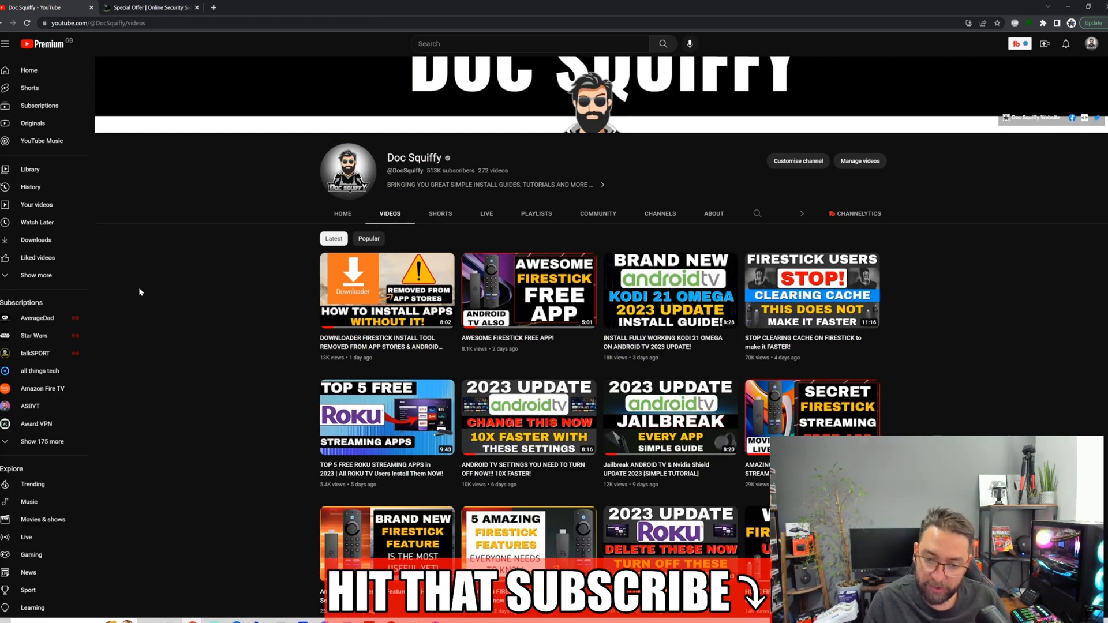